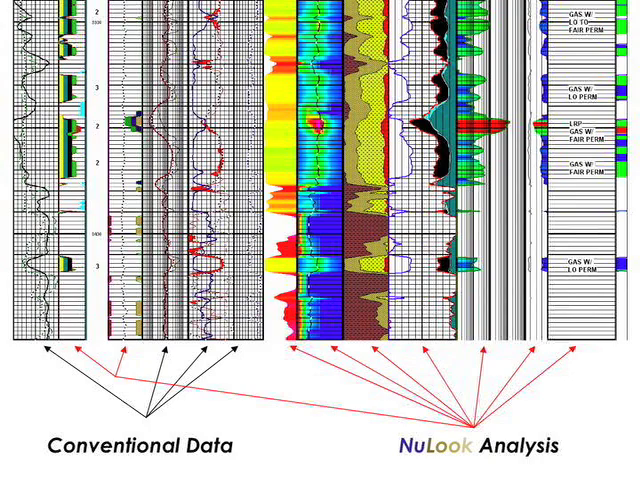
# - Advance to the slide showing Austin Chalk, Buda, Edwards and Sligo target formations
pyautogui.press('right')
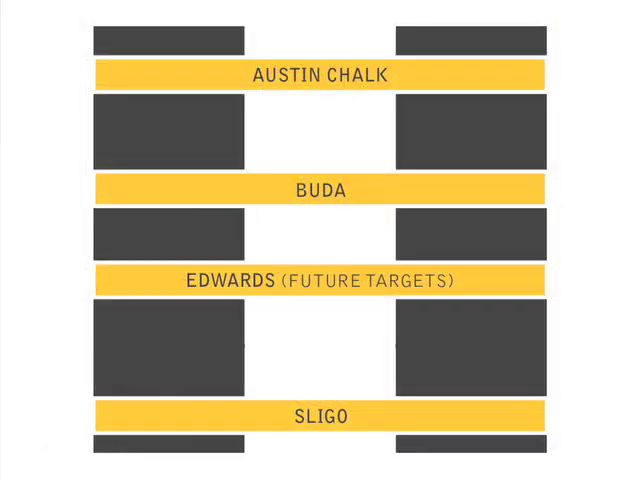